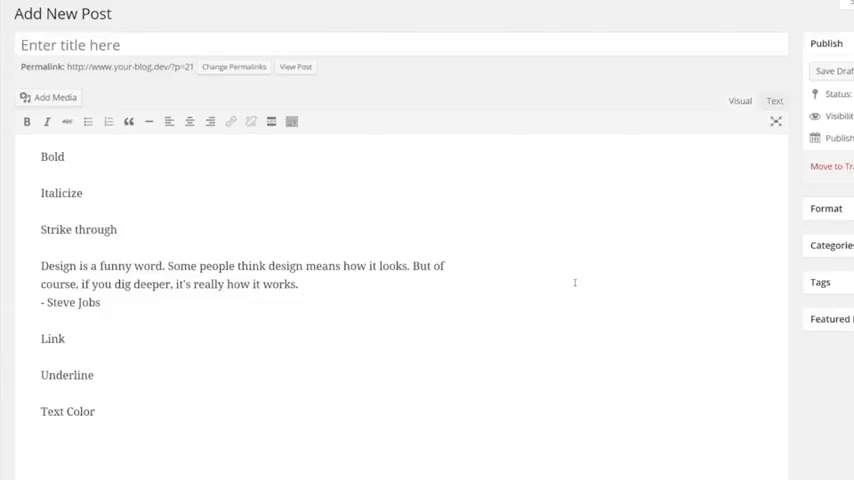
{"action": "mouse_move", "coordinate": [545, 276]}
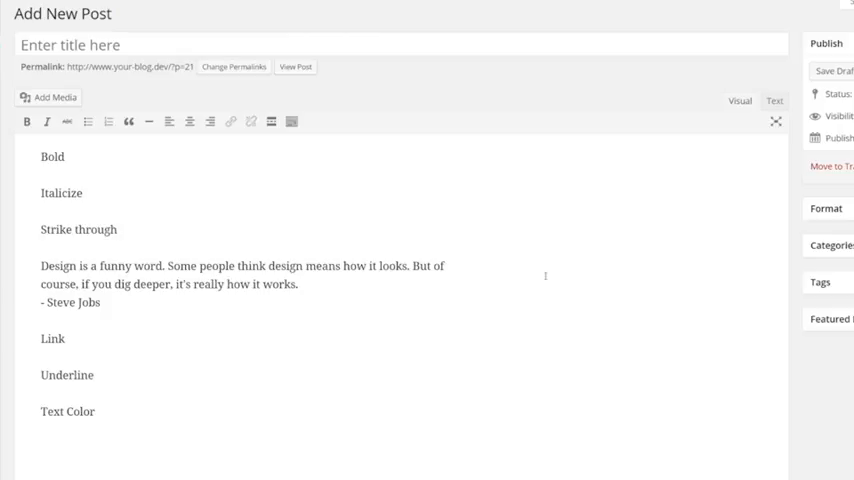
- Make 'Bold' bold, 'Italicize' italic, and strike through the 'Strike through' line
{"action": "double_click", "coordinate": [52, 156]}
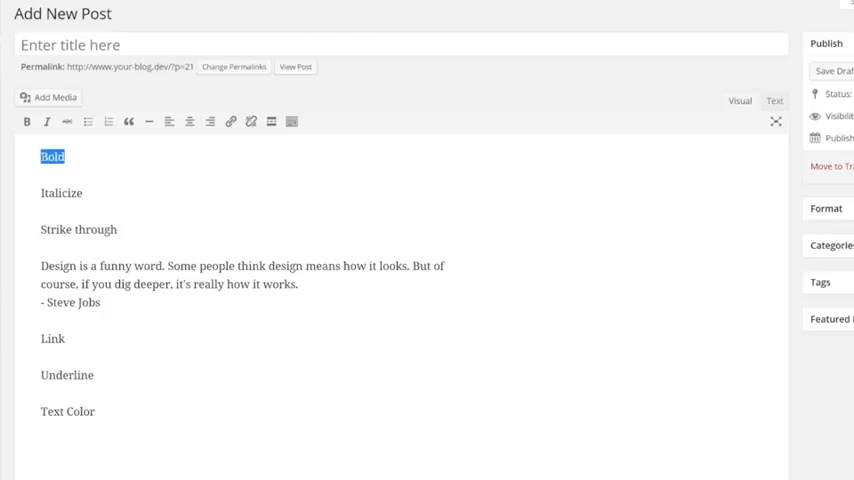
{"action": "left_click", "coordinate": [26, 123]}
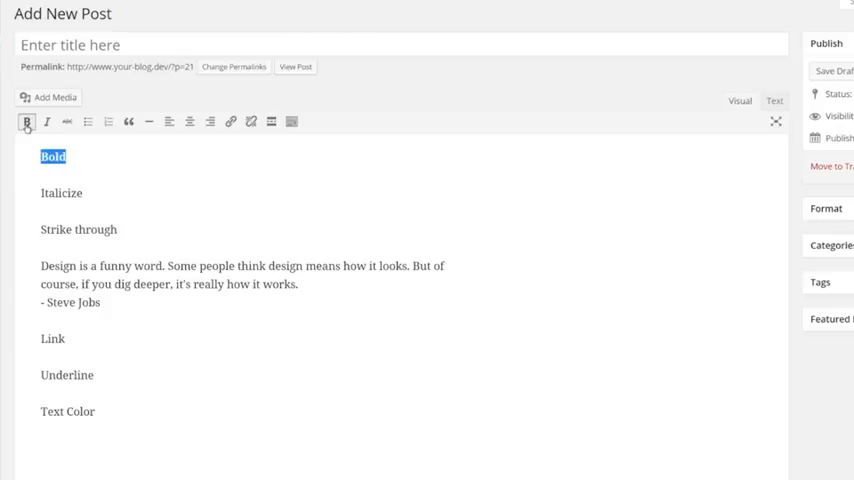
{"action": "double_click", "coordinate": [61, 193]}
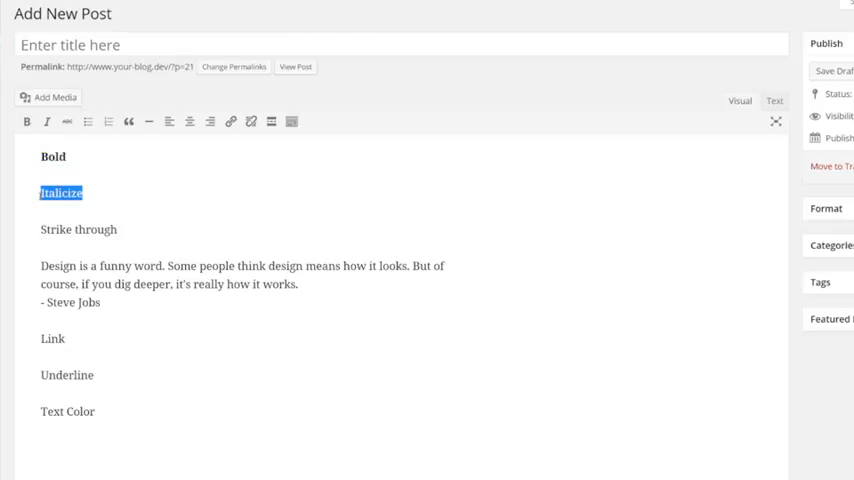
{"action": "left_click", "coordinate": [47, 121]}
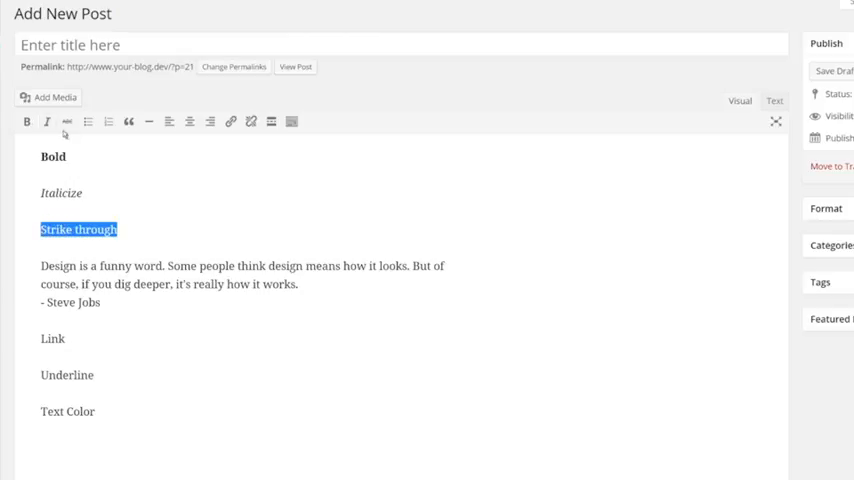
{"action": "left_click", "coordinate": [66, 122]}
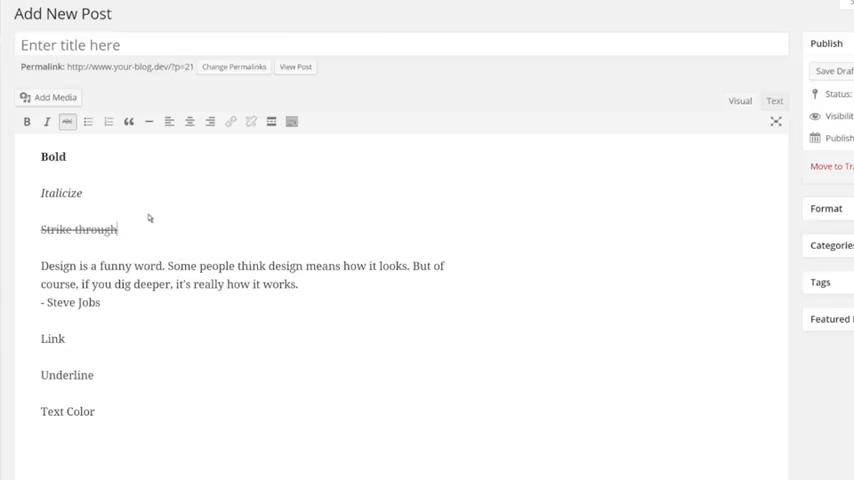
{"action": "mouse_move", "coordinate": [88, 121]}
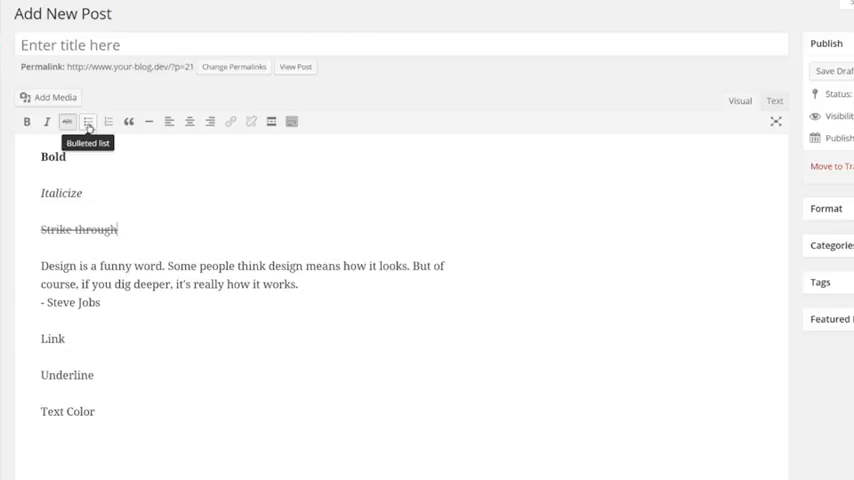
- Turn the 'Strike through' line into a bulleted list, then a numbered list
{"action": "left_click", "coordinate": [88, 122]}
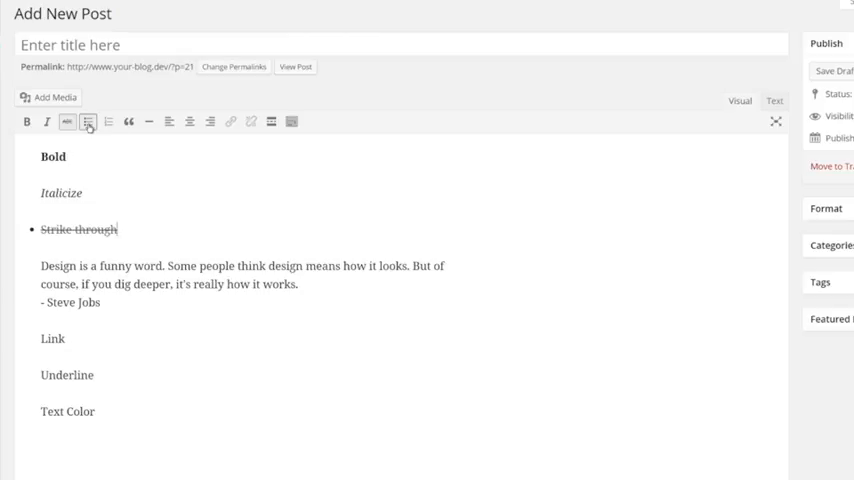
{"action": "mouse_move", "coordinate": [107, 124]}
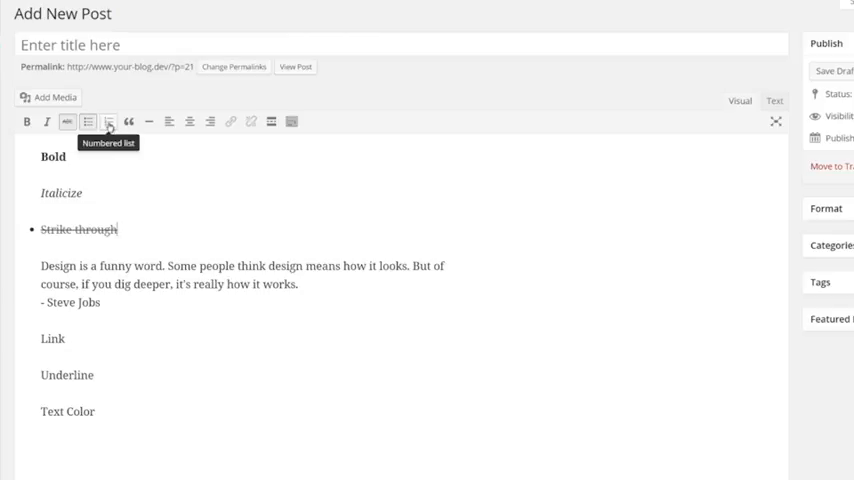
{"action": "left_click", "coordinate": [108, 122]}
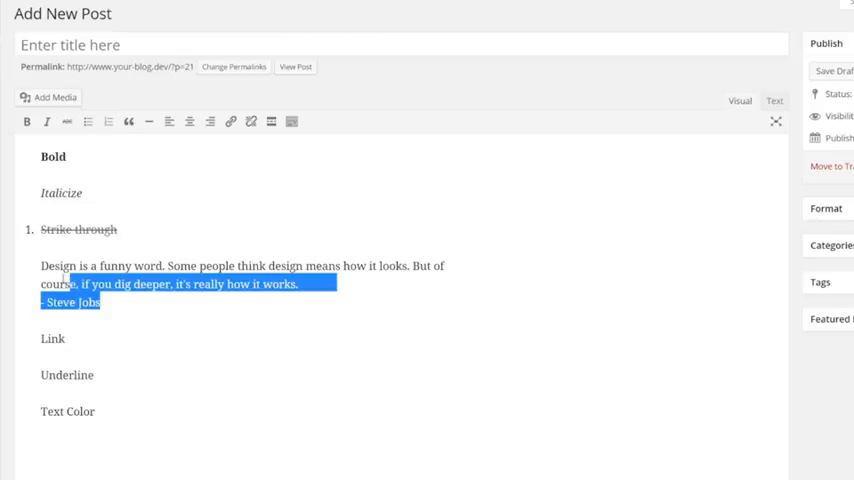
- Format the whole Steve Jobs design quote as a blockquote
{"action": "left_click", "coordinate": [128, 121]}
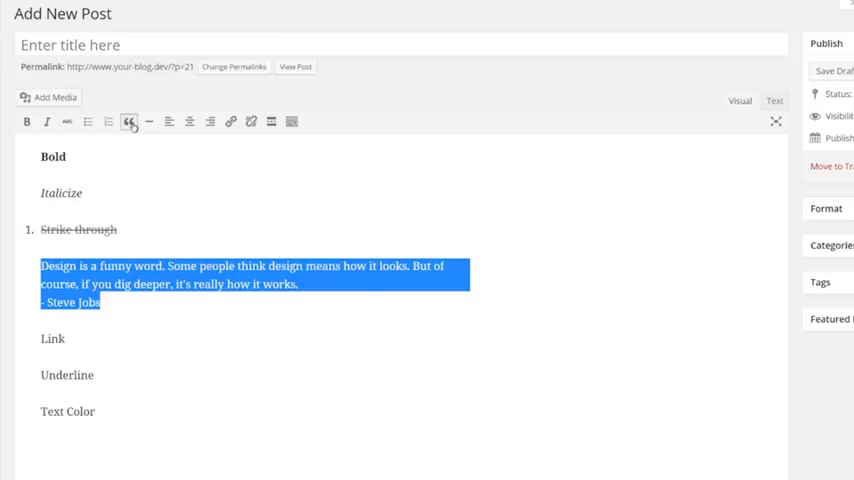
{"action": "left_click", "coordinate": [128, 122]}
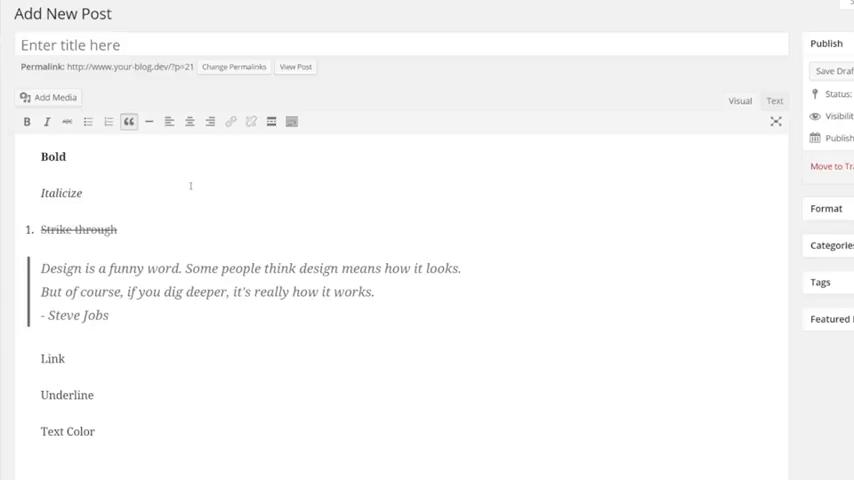
{"action": "scroll", "scroll_direction": "down", "scroll_amount": 3}
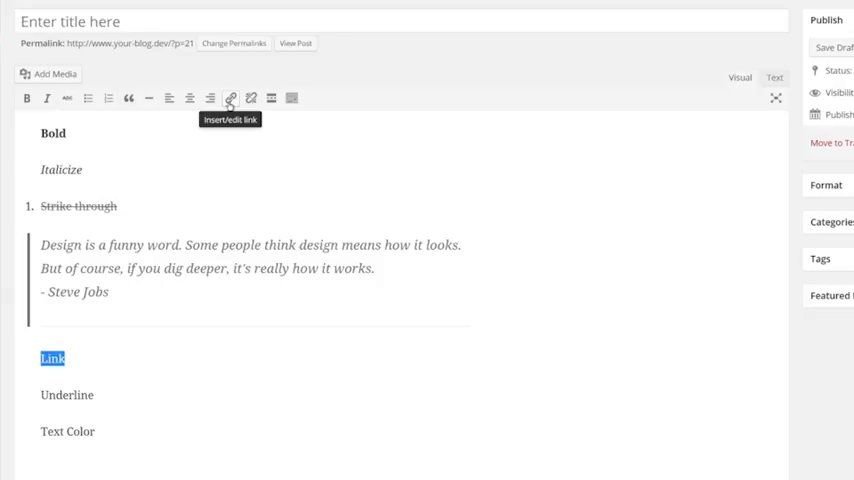
- Link the word 'Link' to google.com
{"action": "left_click", "coordinate": [231, 99]}
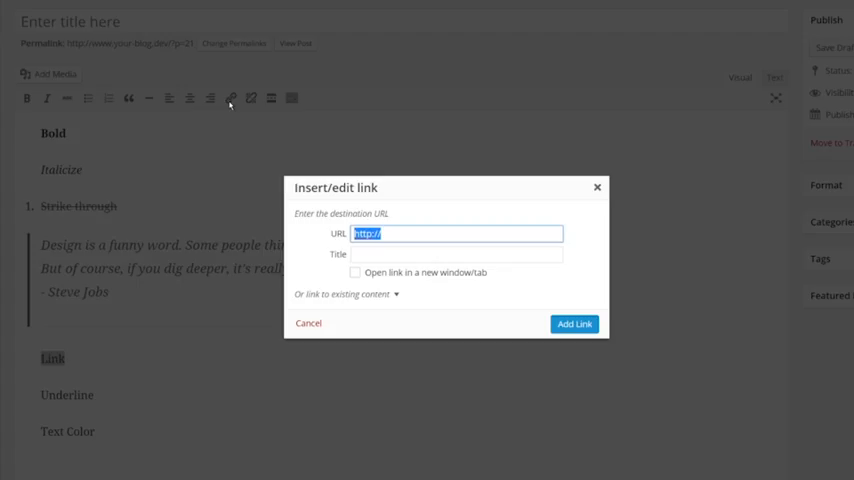
{"action": "type", "text": "google.com"}
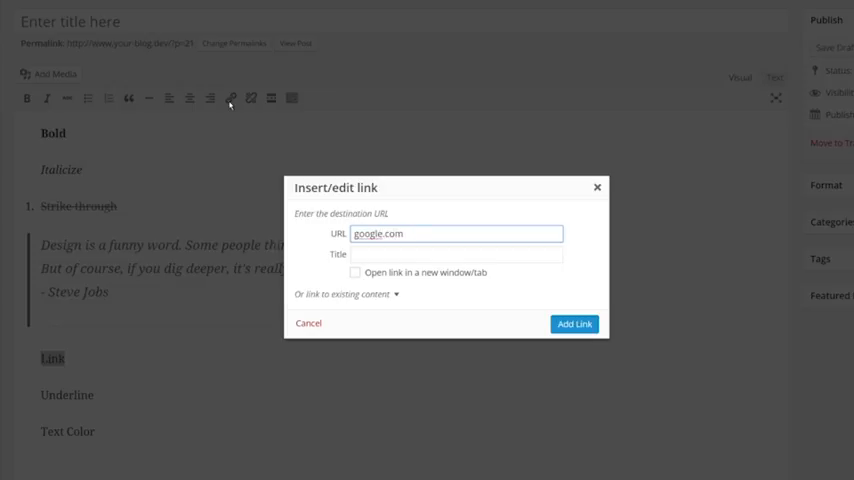
{"action": "left_click", "coordinate": [573, 323]}
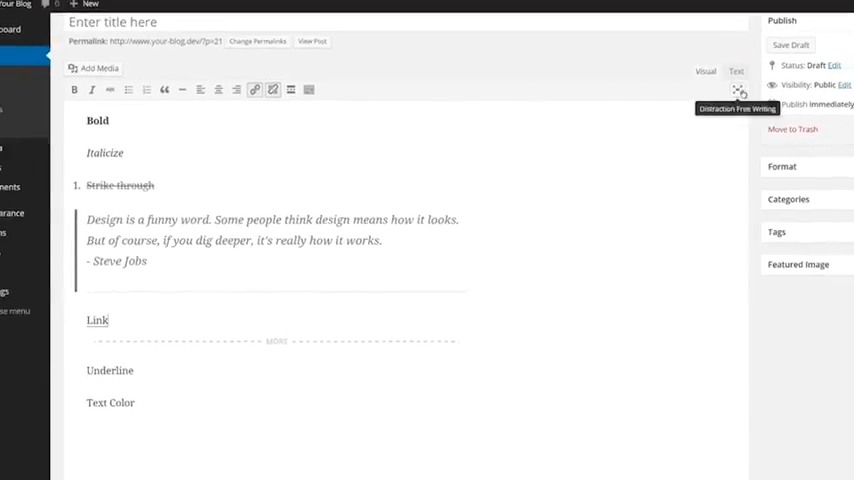
{"action": "left_click", "coordinate": [740, 94]}
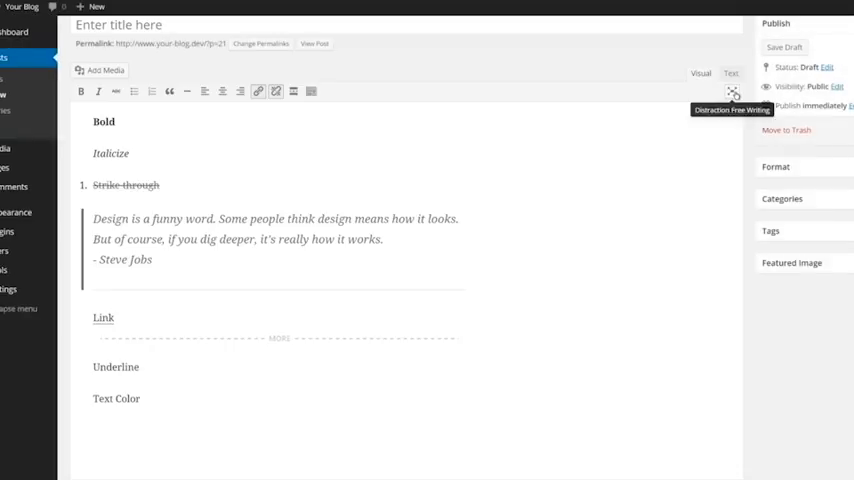
{"action": "left_click", "coordinate": [735, 97]}
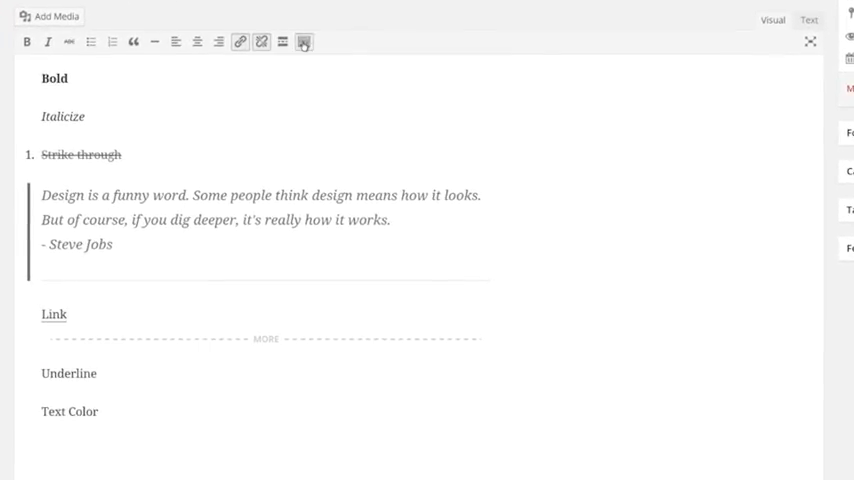
- Reveal the second toolbar row and leave the format dropdown on Paragraph
{"action": "left_click", "coordinate": [304, 42]}
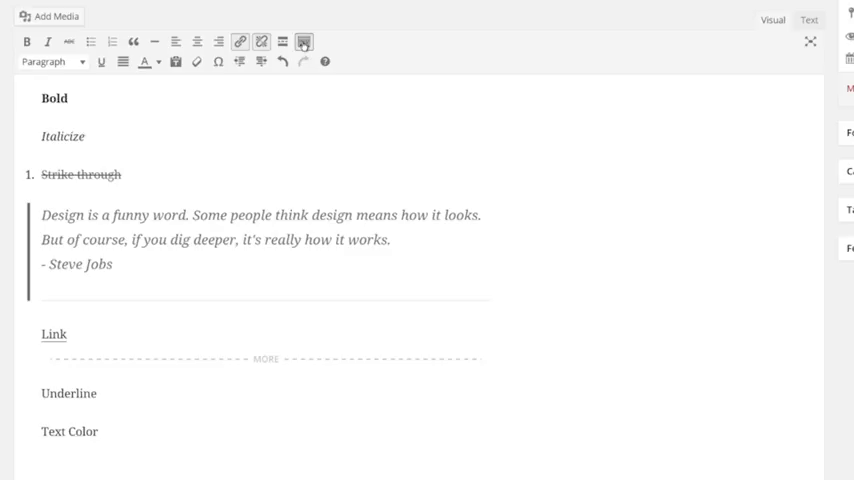
{"action": "mouse_move", "coordinate": [134, 41]}
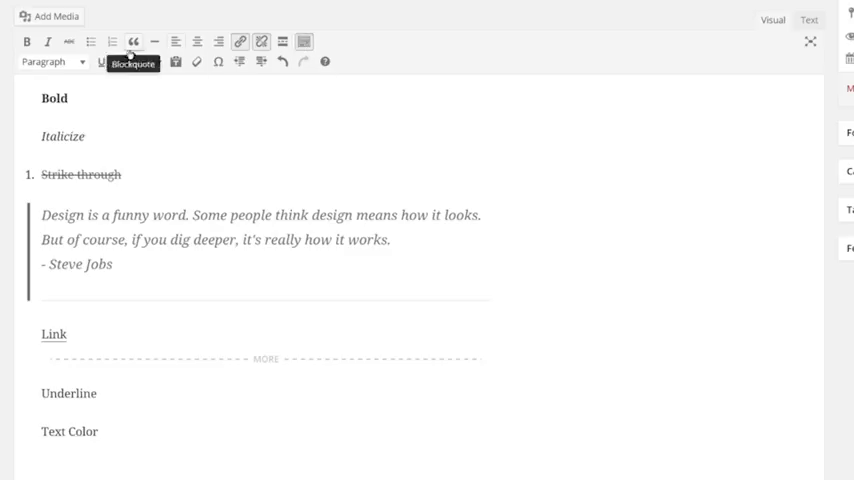
{"action": "left_click", "coordinate": [60, 62]}
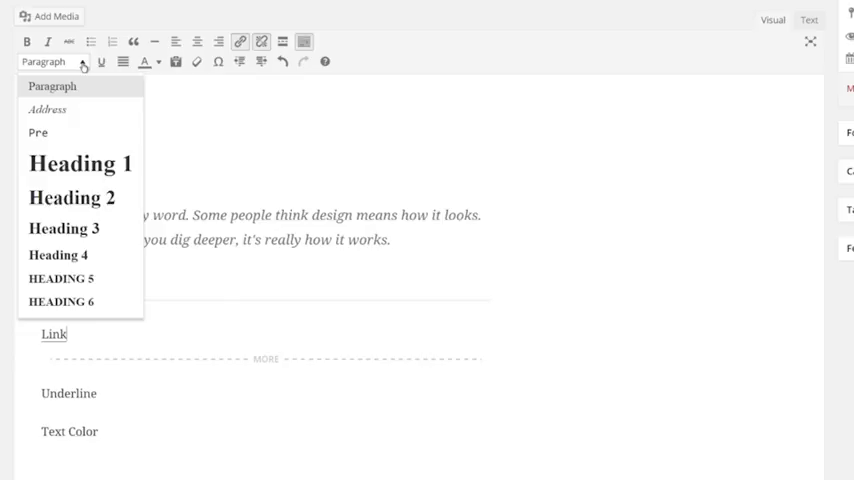
{"action": "left_click", "coordinate": [50, 62]}
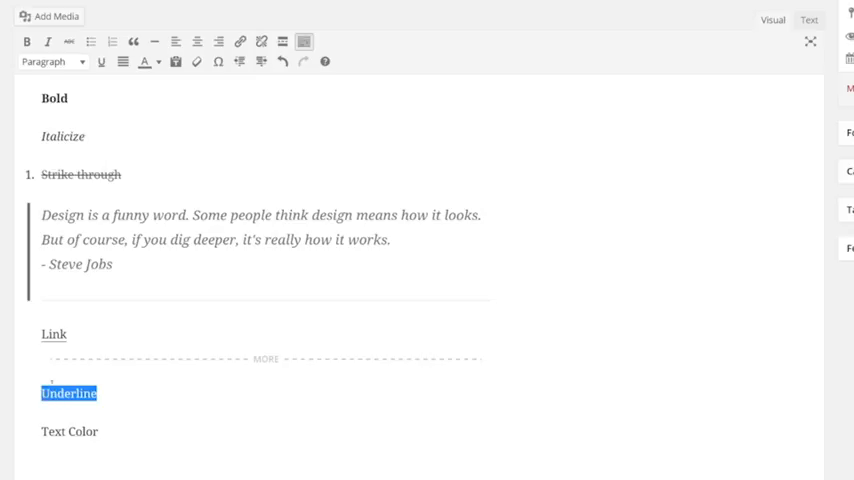
- Apply underline formatting to the word 'Underline'
{"action": "left_click", "coordinate": [98, 63]}
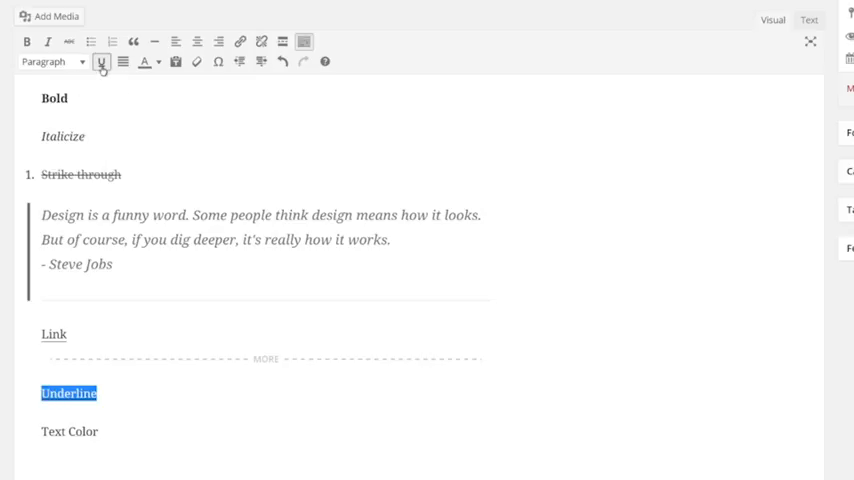
{"action": "left_click", "coordinate": [98, 63]}
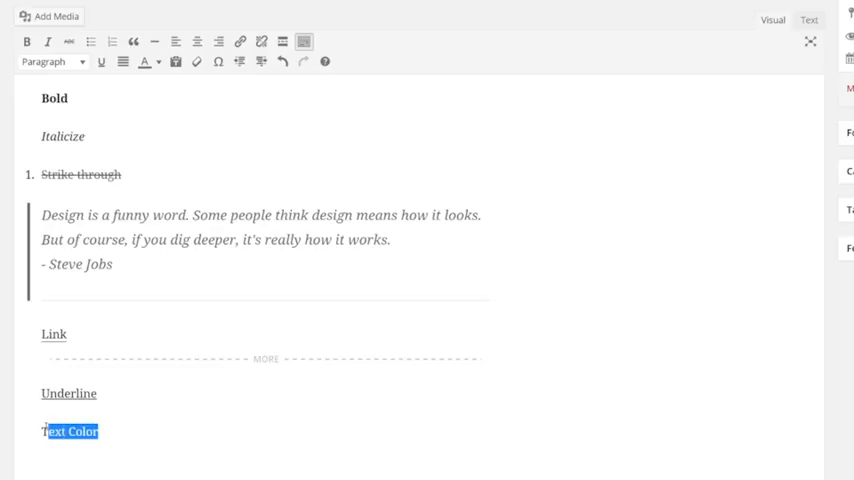
- Colour the 'Text Color' line orange and deselect it to check
{"action": "left_click", "coordinate": [150, 63]}
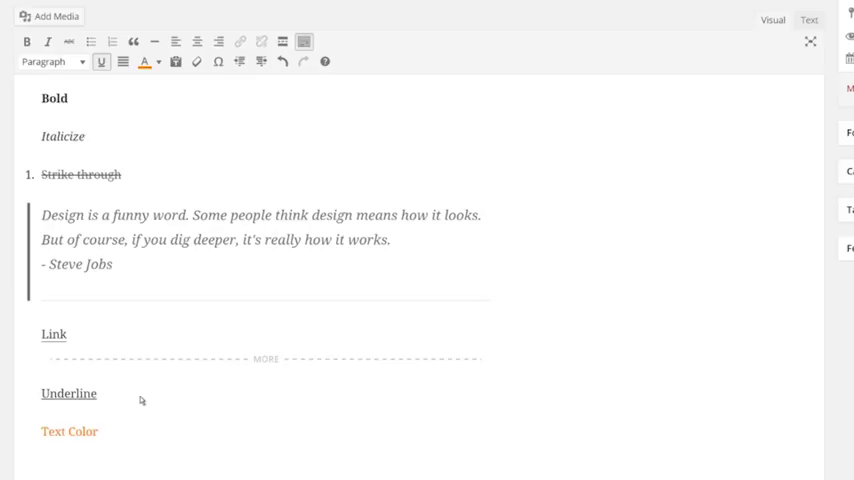
{"action": "left_click", "coordinate": [177, 63]}
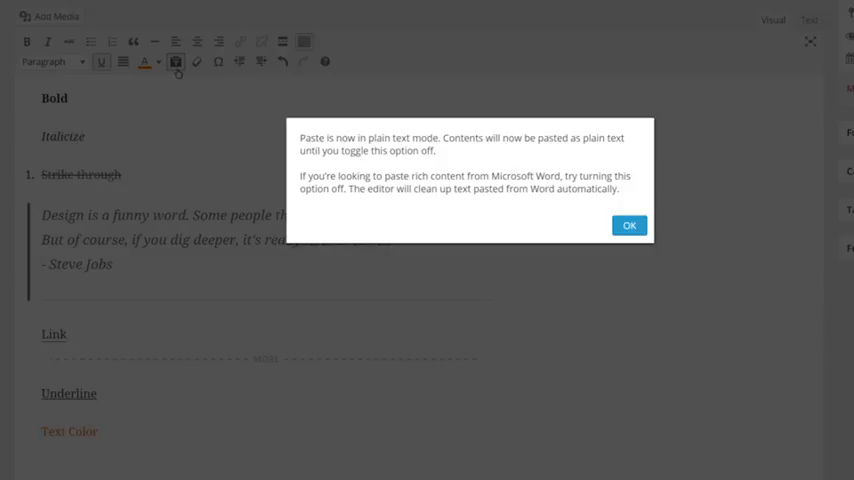
- Turn on paste-as-plain-text, then open and close the special character chart
{"action": "left_click", "coordinate": [628, 224]}
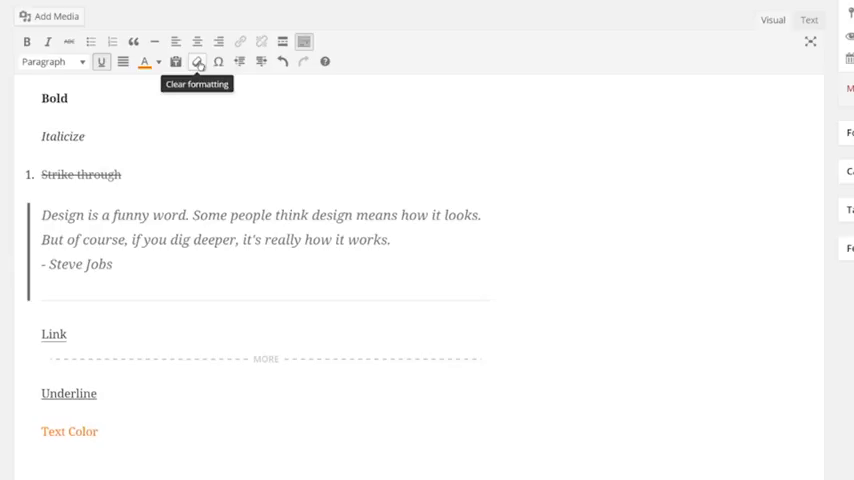
{"action": "left_click", "coordinate": [219, 63]}
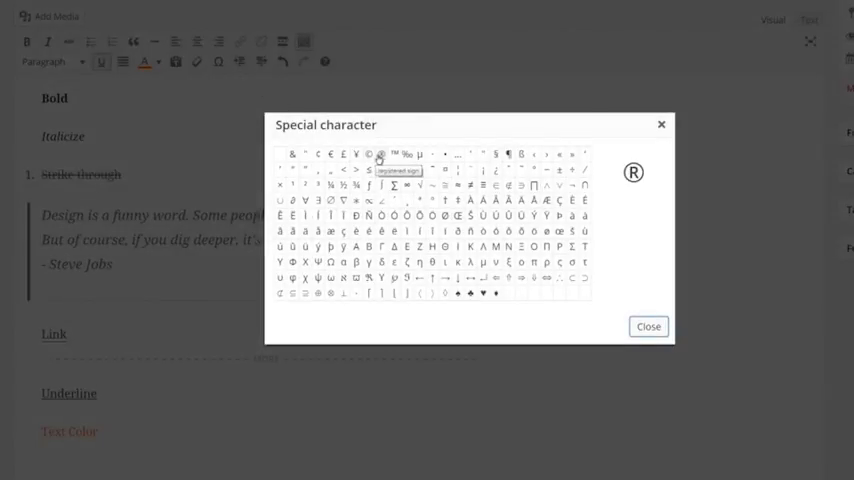
{"action": "mouse_move", "coordinate": [395, 153]}
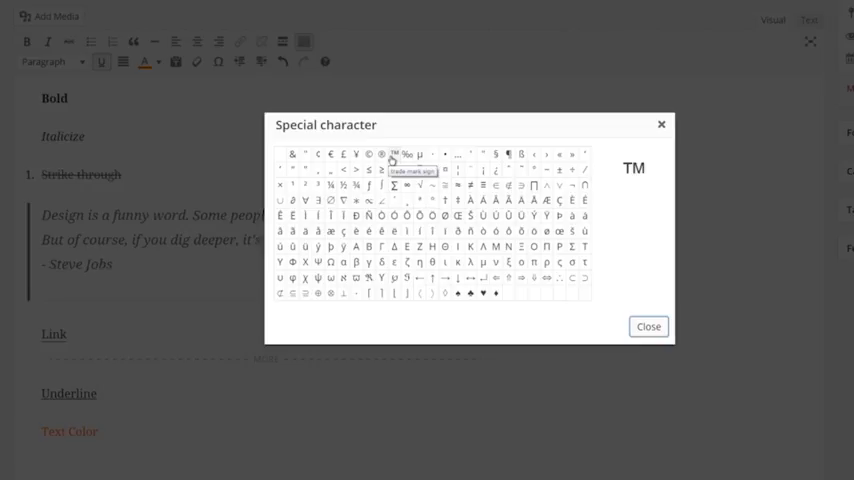
{"action": "left_click", "coordinate": [648, 326]}
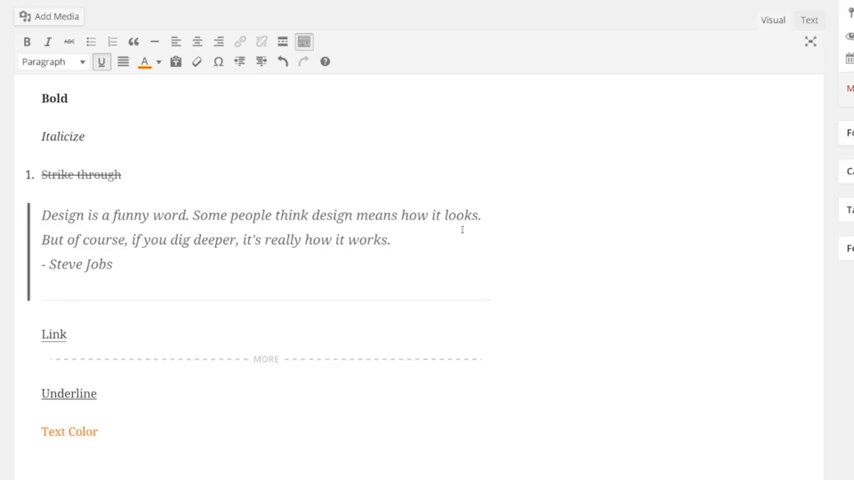
{"action": "mouse_move", "coordinate": [241, 63]}
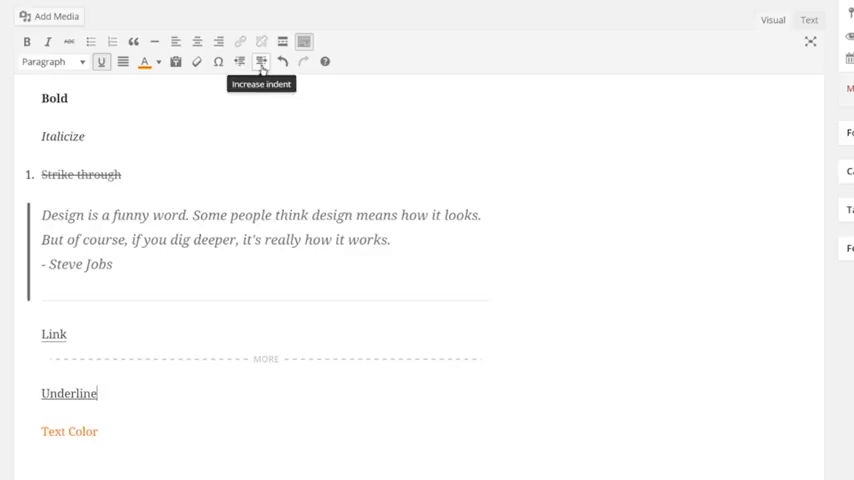
{"action": "mouse_move", "coordinate": [284, 62]}
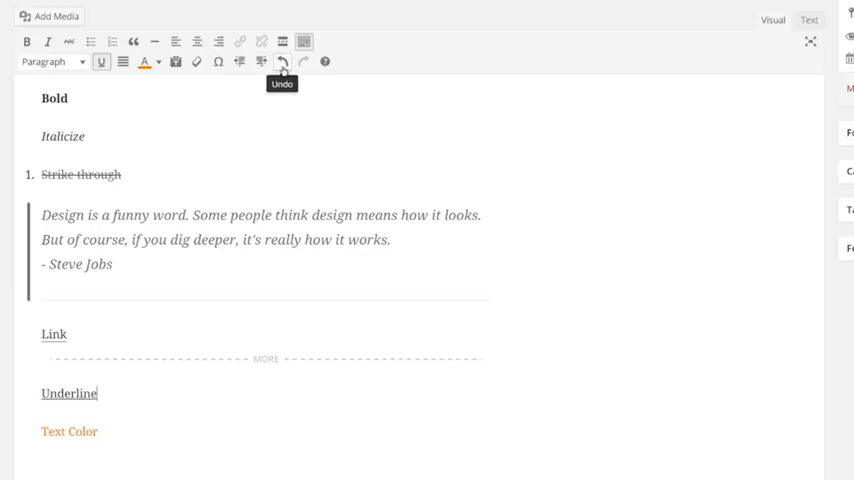
{"action": "mouse_move", "coordinate": [325, 62]}
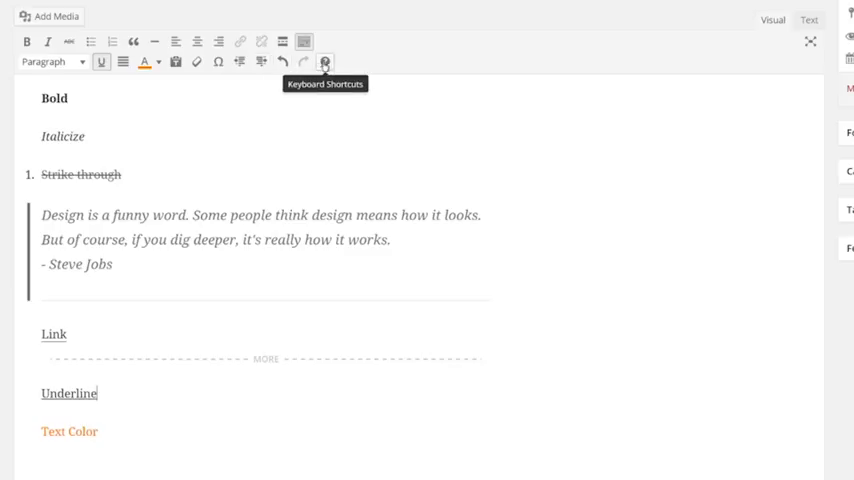
- Show the editor's Keyboard Shortcuts help window over the post
{"action": "left_click", "coordinate": [324, 62]}
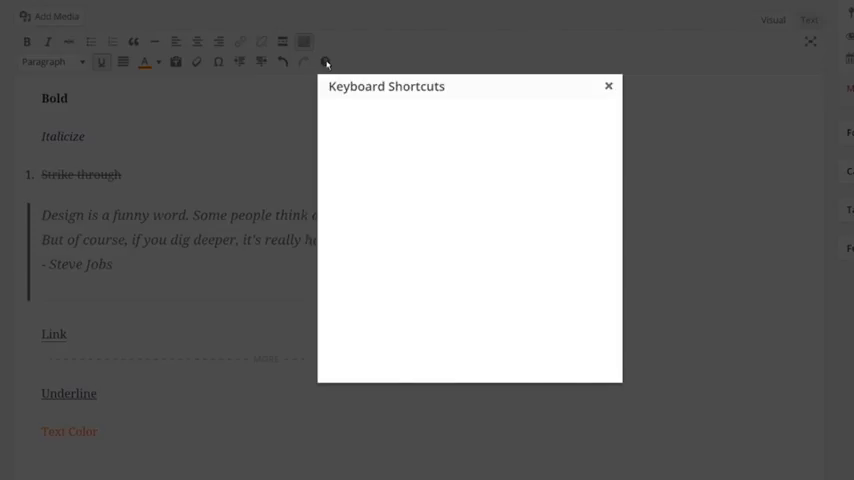